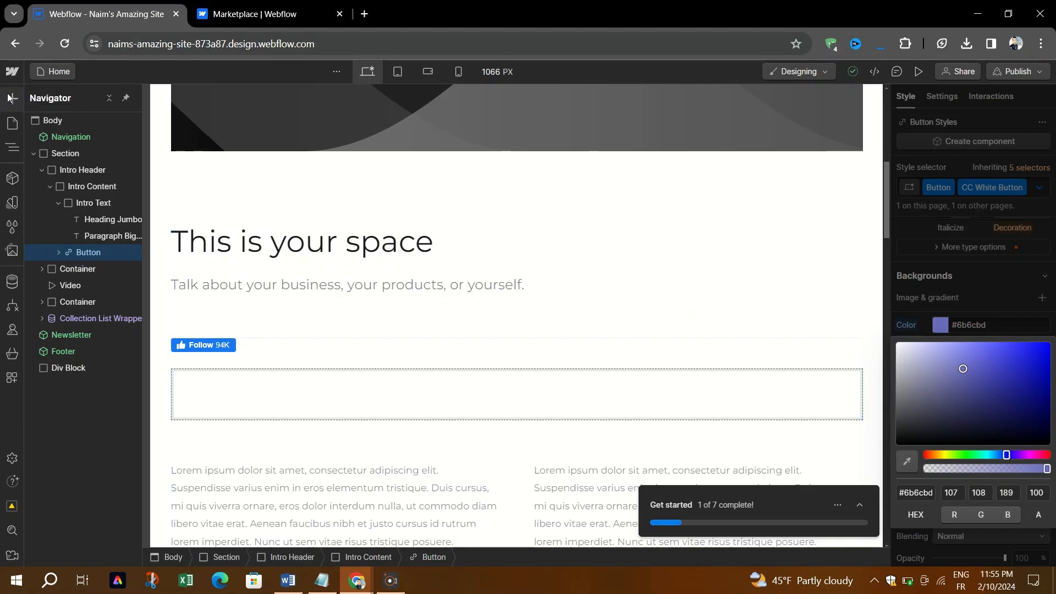
- Browse the Add Elements library down to the Advanced components that include Dropdown
click(11, 99)
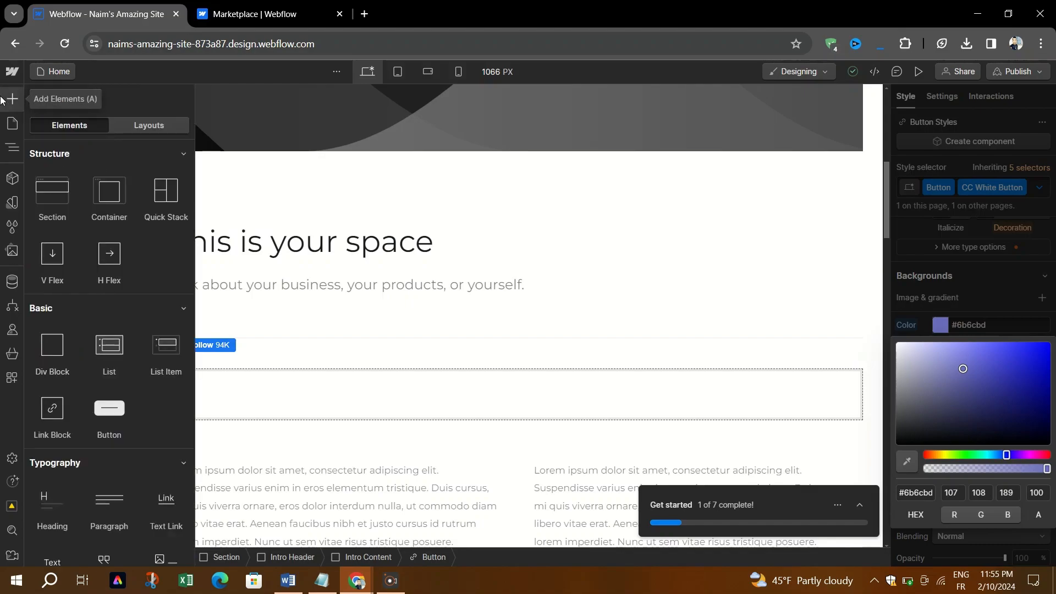
mouse_move(148, 258)
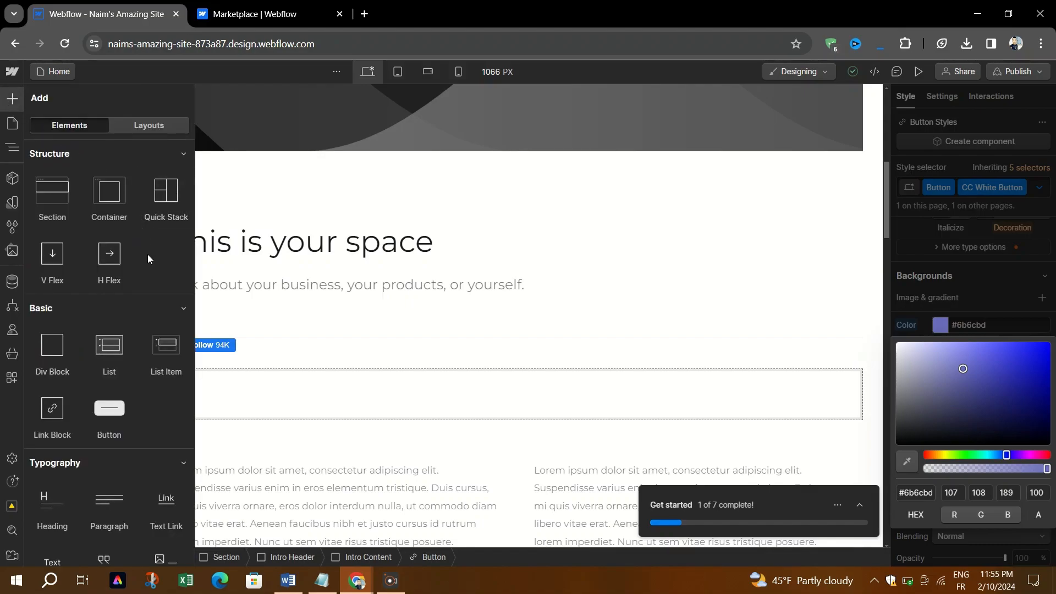
scroll(down, 3)
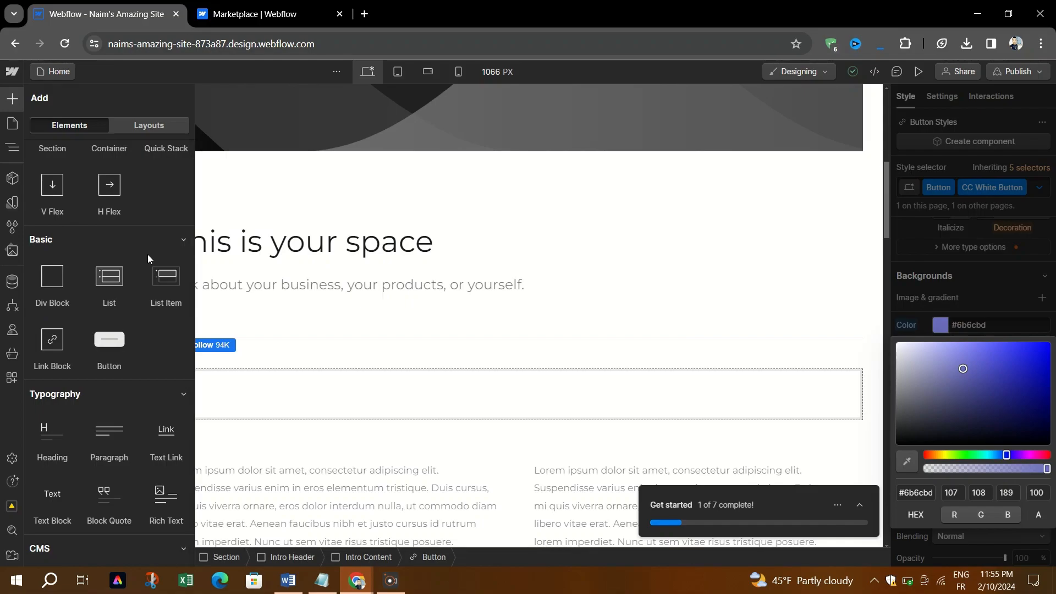
scroll(down, 3)
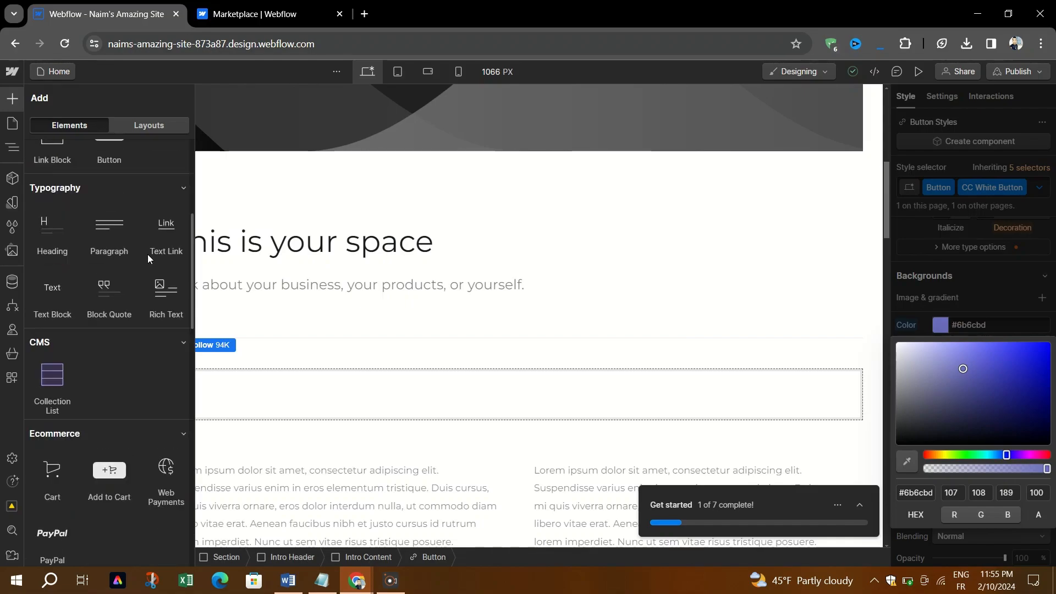
scroll(down, 3)
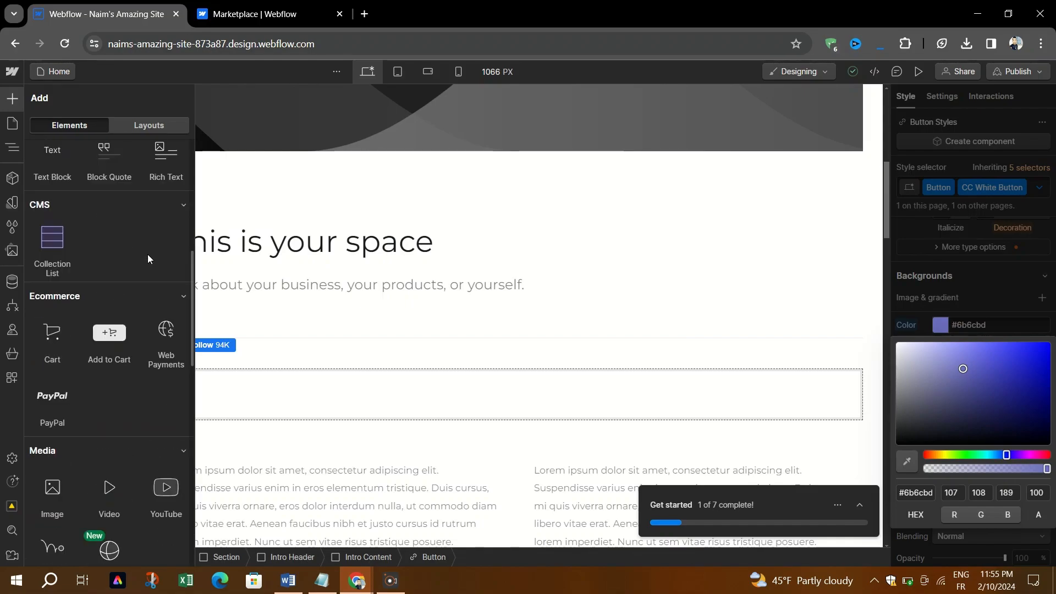
scroll(down, 3)
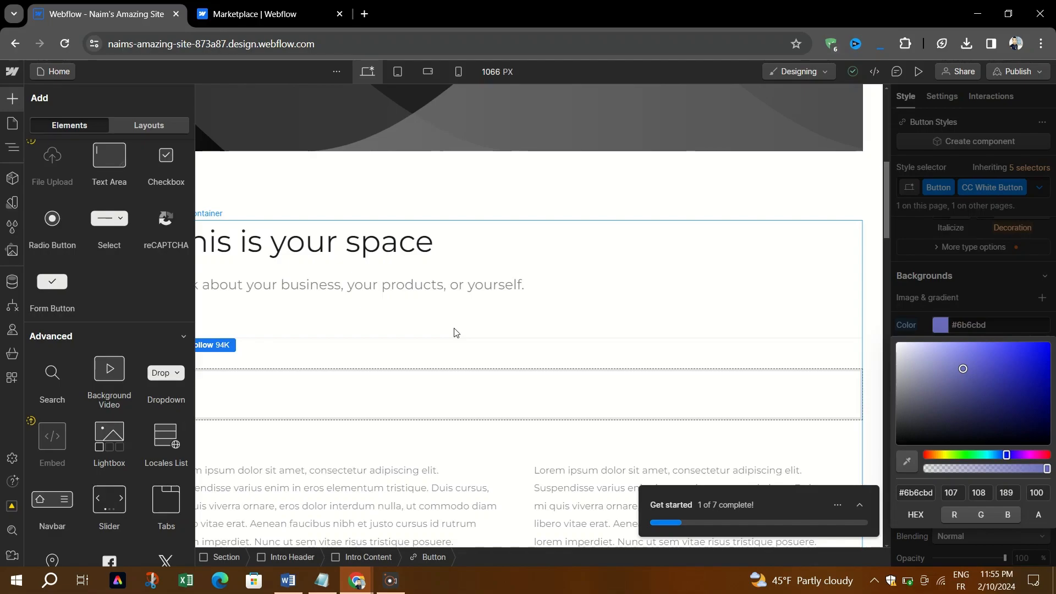
mouse_move(162, 377)
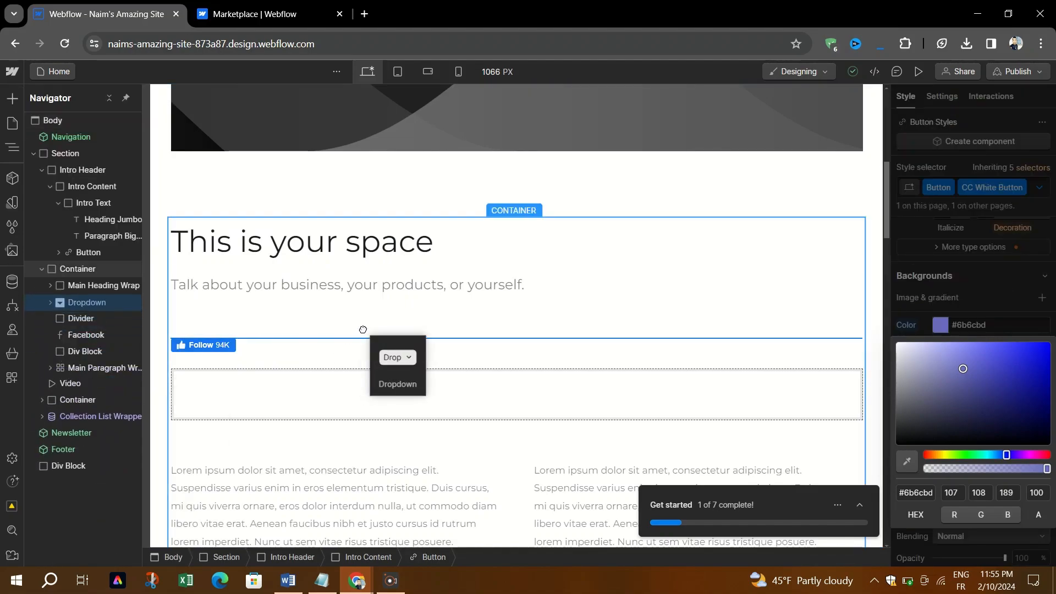
mouse_move(443, 358)
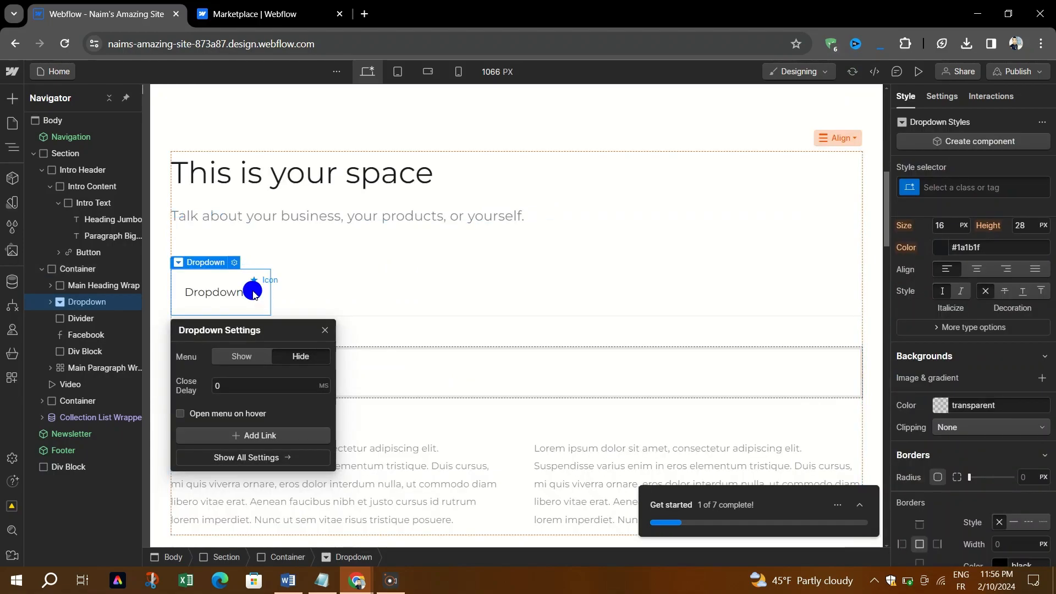
- Select the Dropdown label Text Block and start choosing a style class for it
click(252, 292)
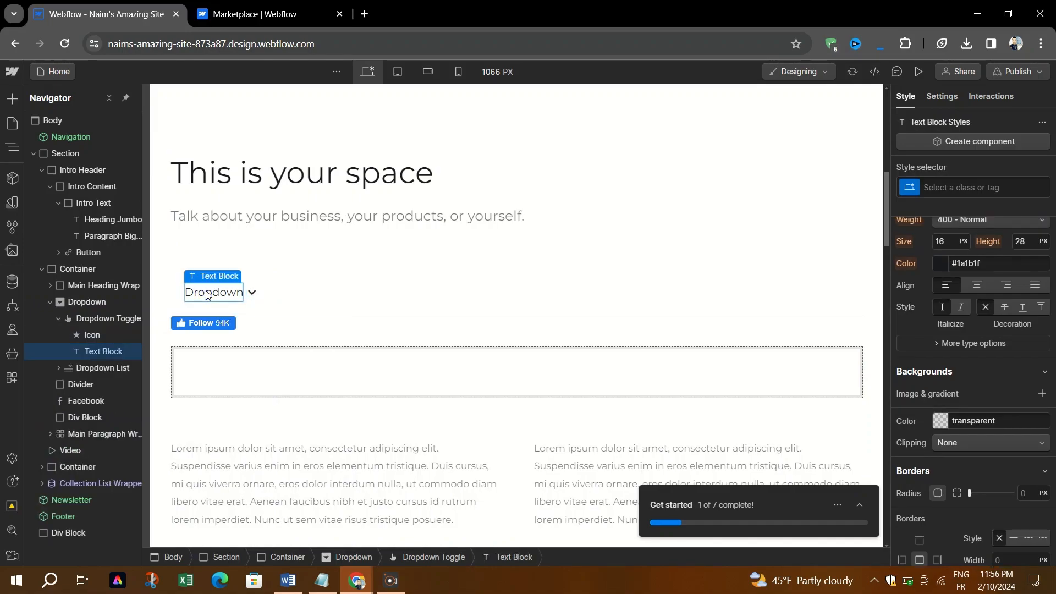
scroll(down, 3)
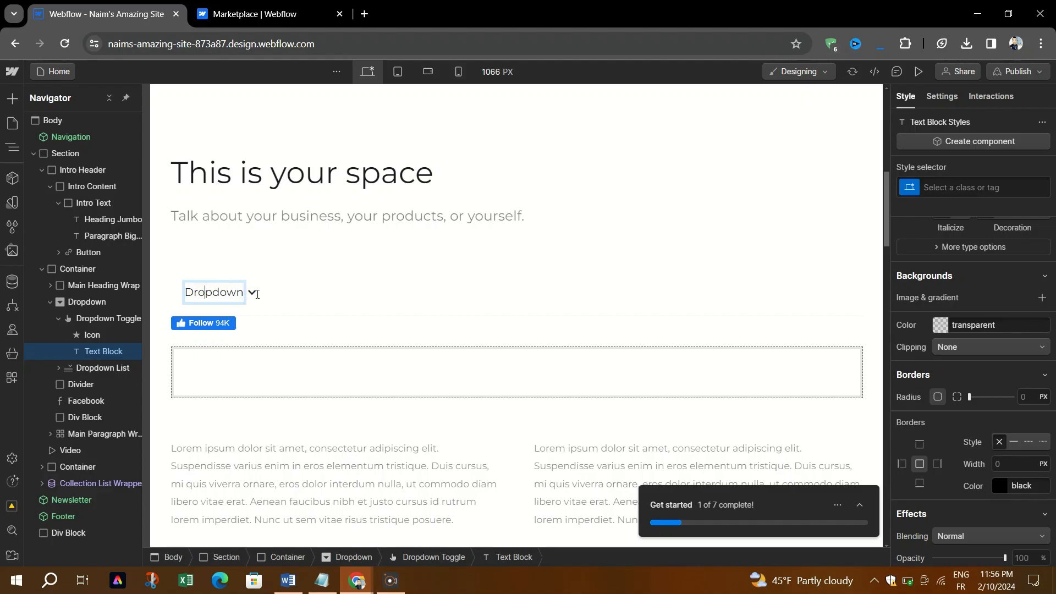
mouse_move(254, 292)
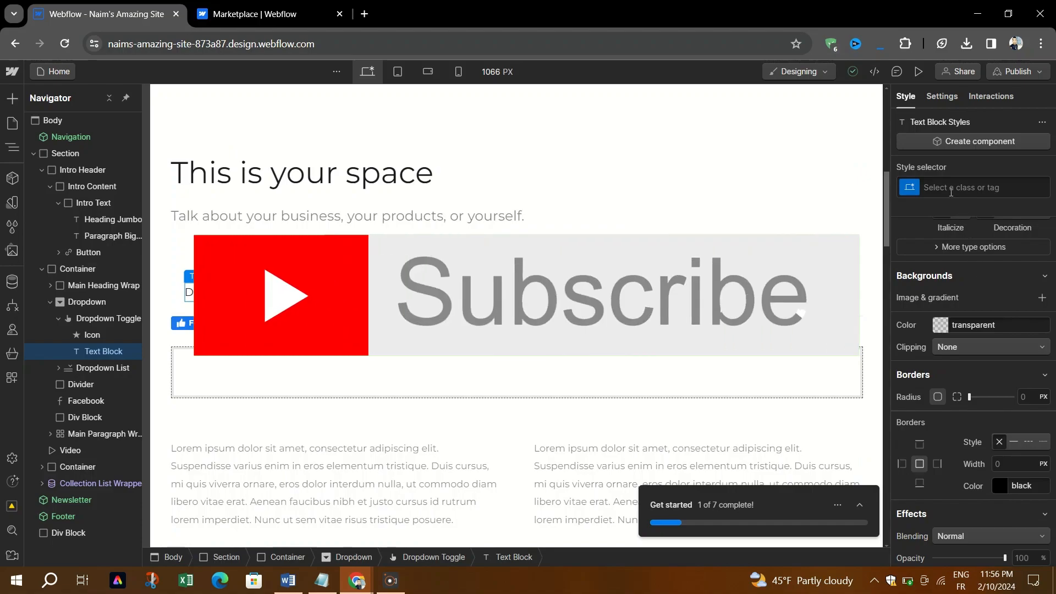
click(970, 187)
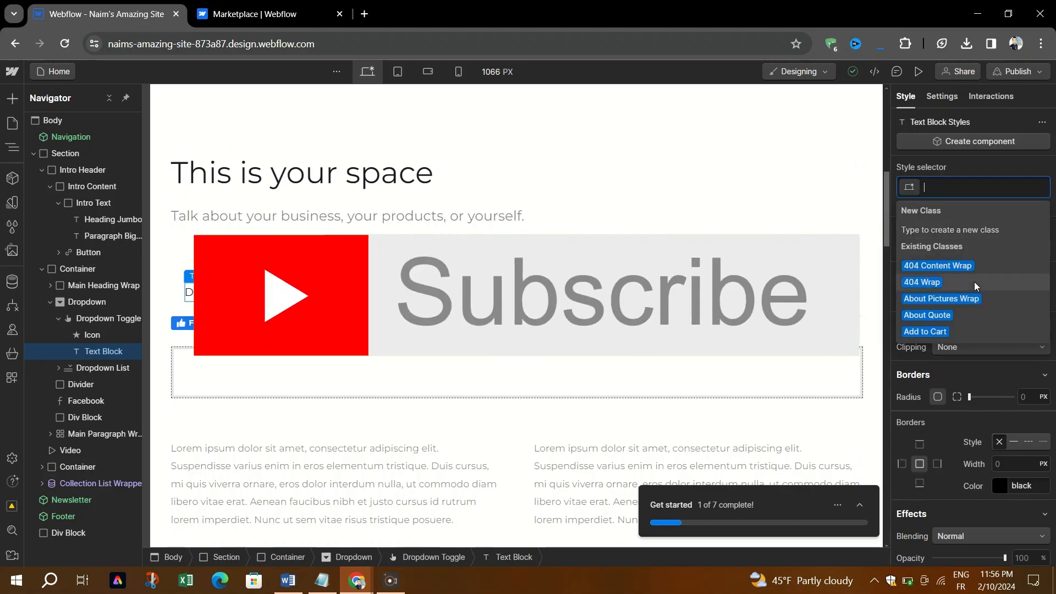